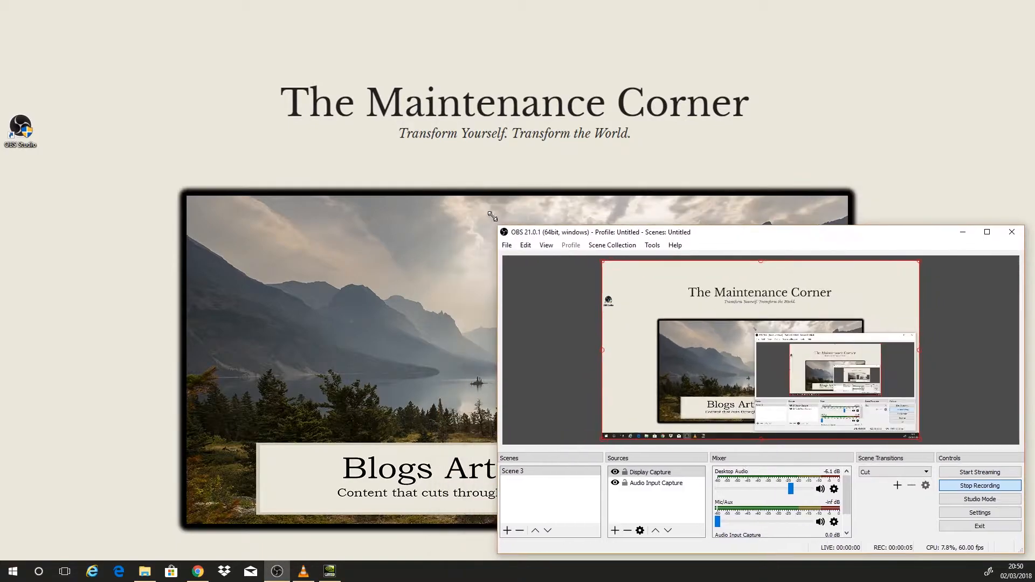
Move the recording OBS Studio window further left on the screen
{"action": "left_click_drag", "start_coordinate": [581, 231], "coordinate": [521, 182]}
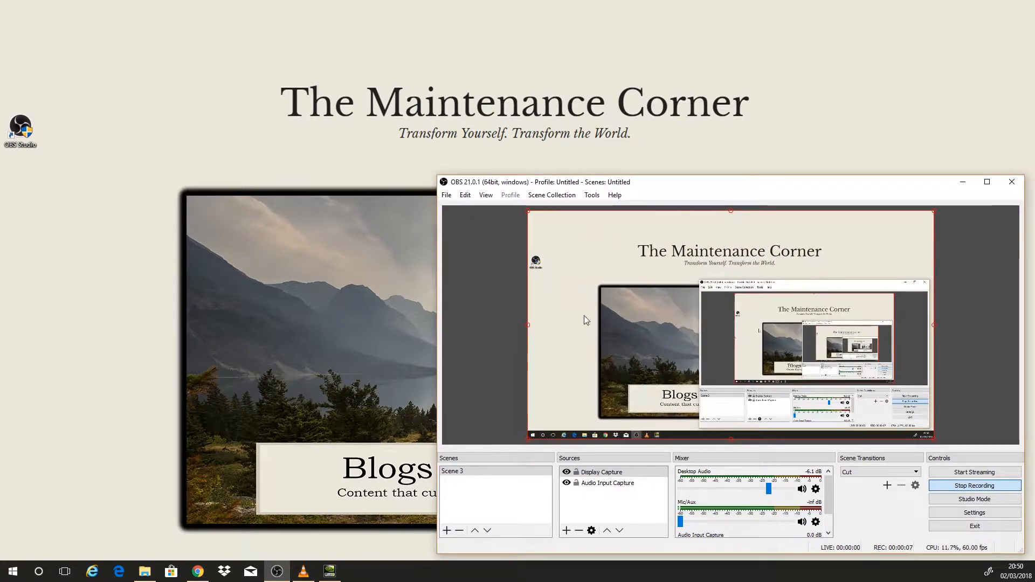
{"action": "mouse_move", "coordinate": [901, 304]}
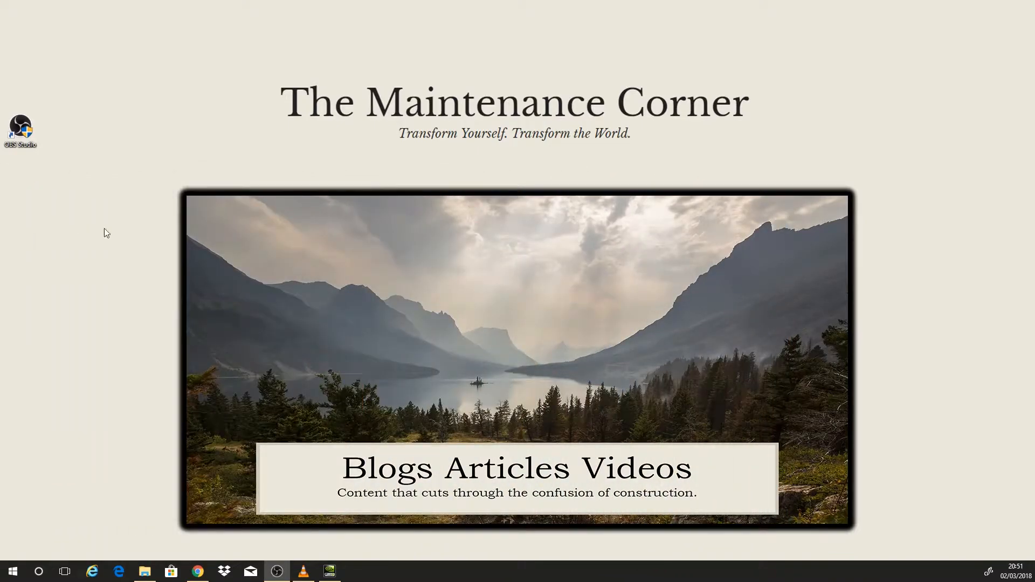
{"action": "mouse_move", "coordinate": [113, 301]}
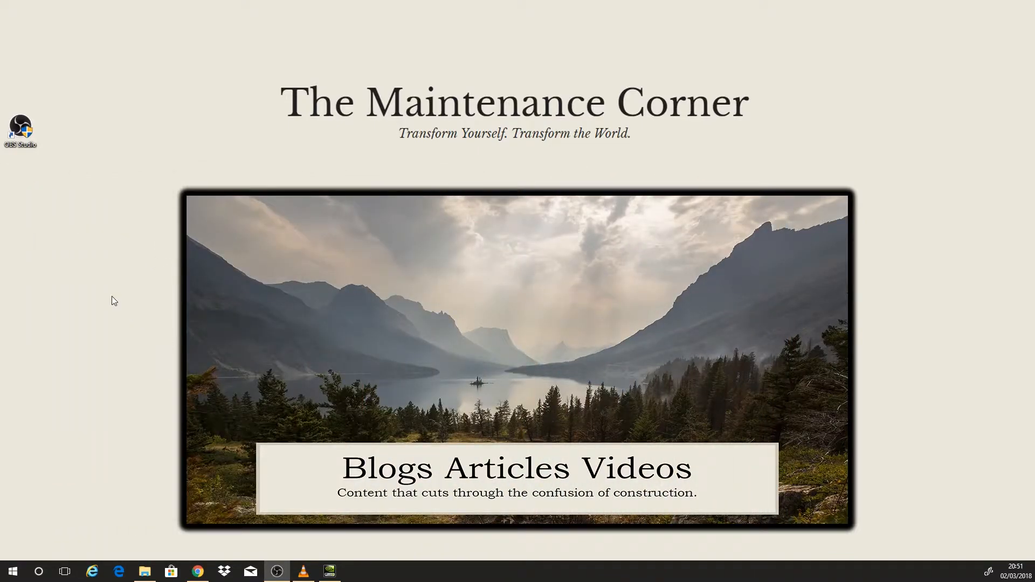
Reach the OBS Studio shortcut's Compatibility settings that apply to all users via its Properties
{"action": "right_click", "coordinate": [20, 130]}
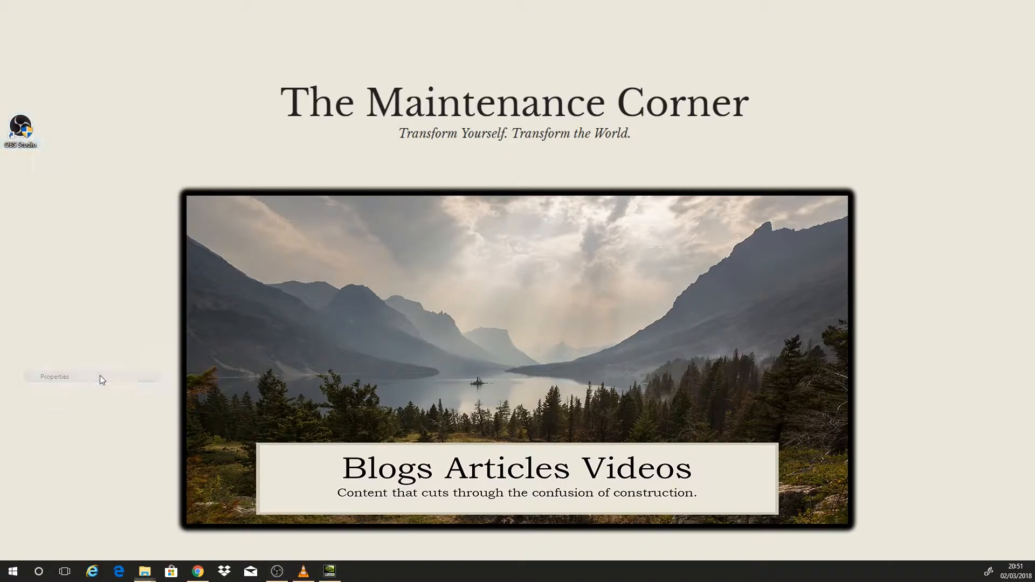
{"action": "left_click", "coordinate": [54, 376]}
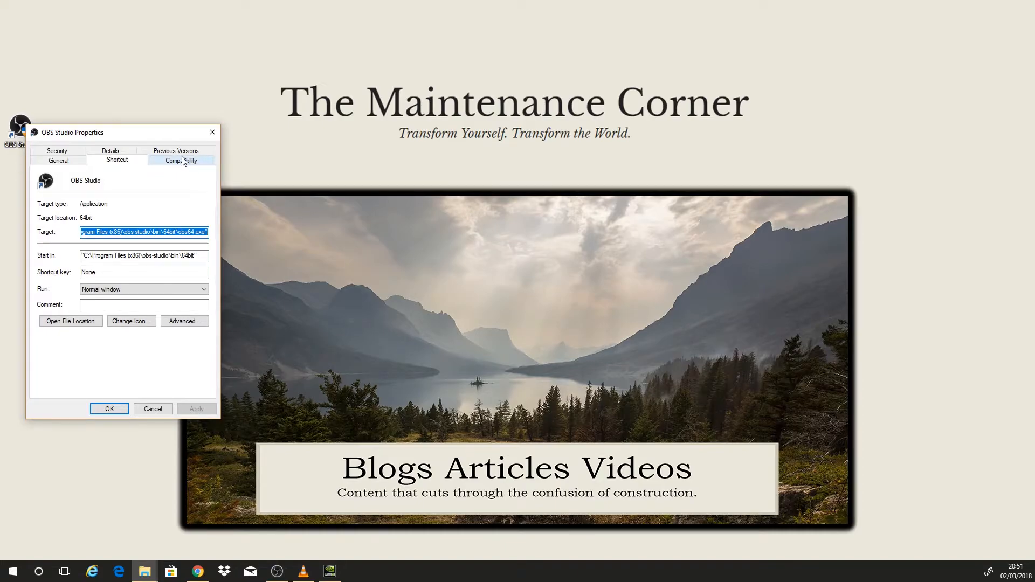
{"action": "left_click", "coordinate": [181, 159]}
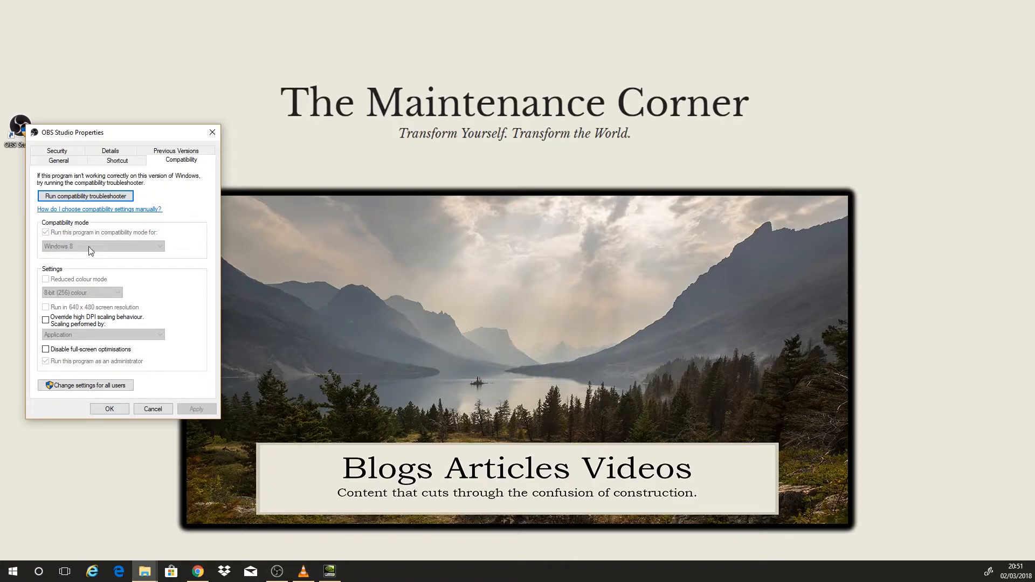
{"action": "mouse_move", "coordinate": [70, 381]}
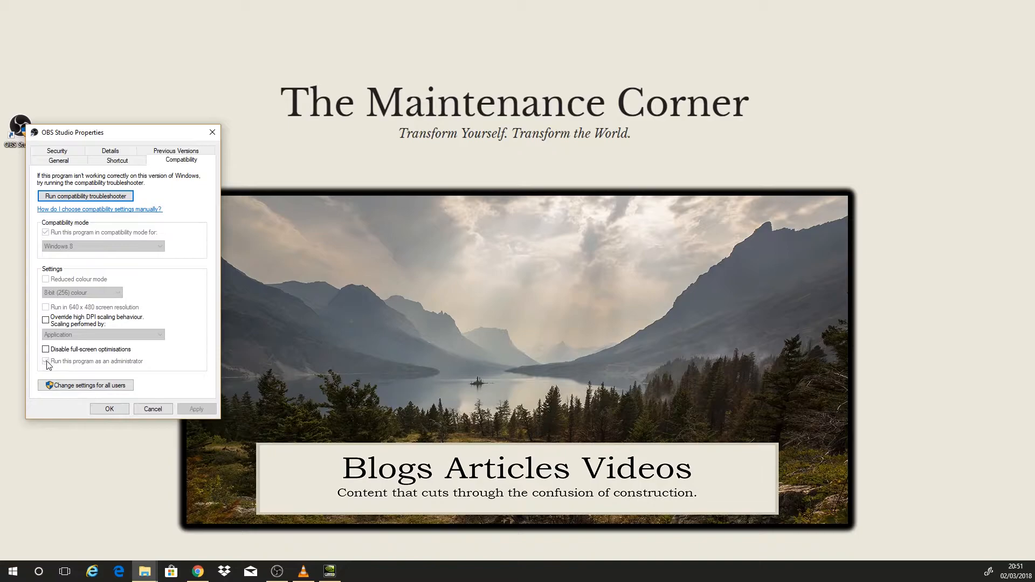
{"action": "left_click", "coordinate": [85, 384]}
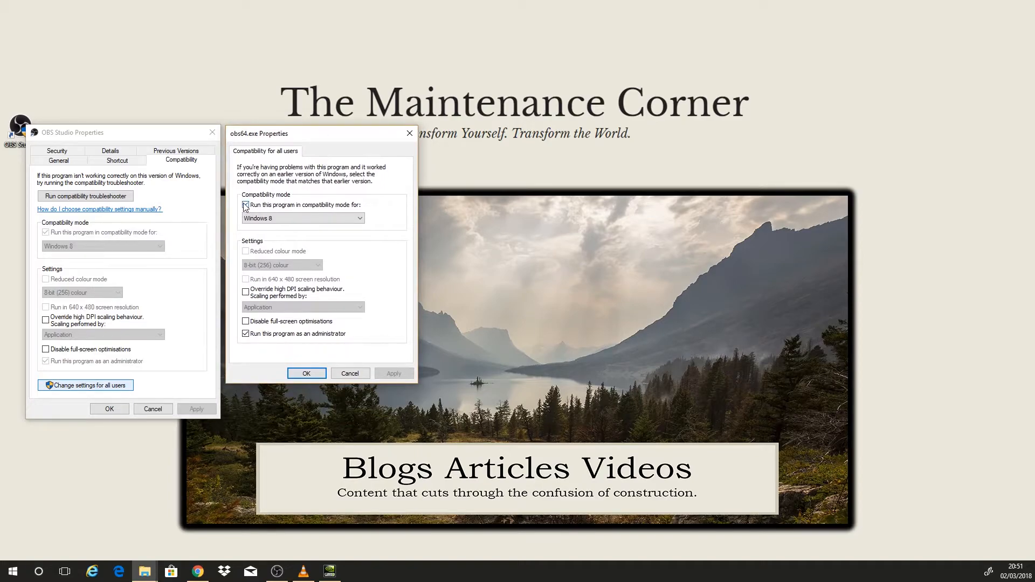
Set OBS to Windows 8 compatibility mode for all users, confirm, and close its properties
{"action": "left_click", "coordinate": [245, 205]}
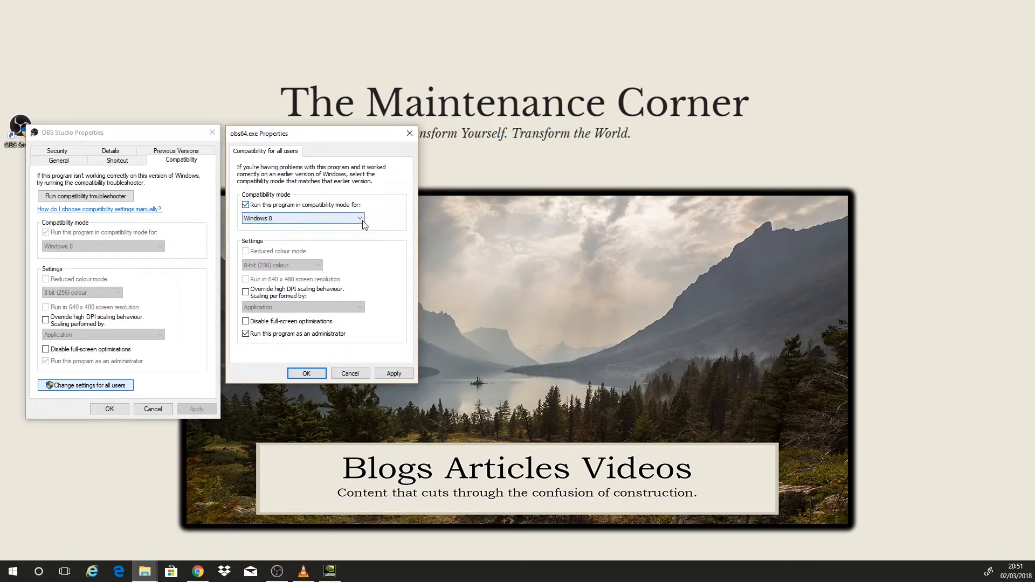
{"action": "left_click", "coordinate": [361, 217]}
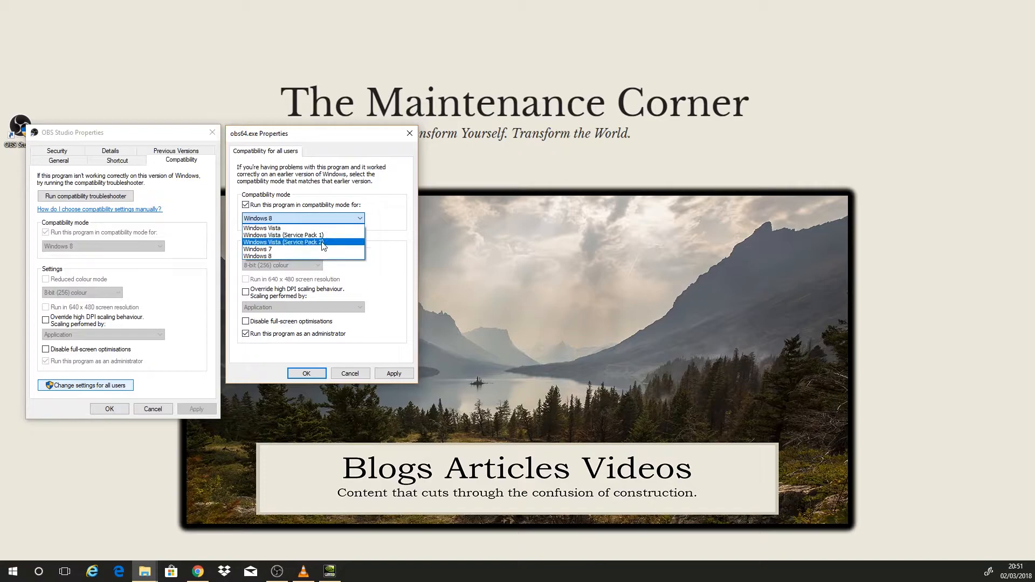
{"action": "mouse_move", "coordinate": [311, 259]}
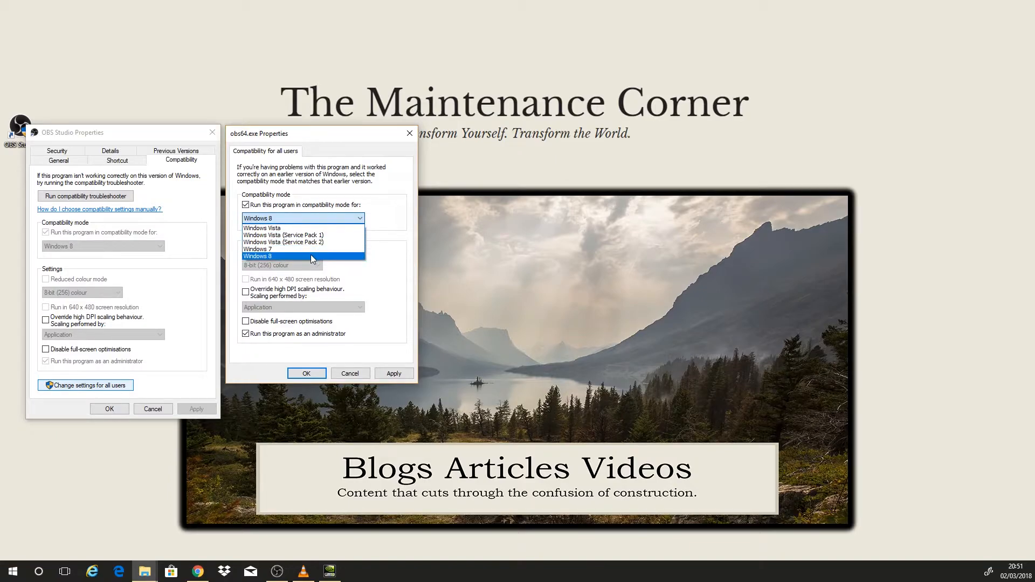
{"action": "left_click", "coordinate": [258, 256]}
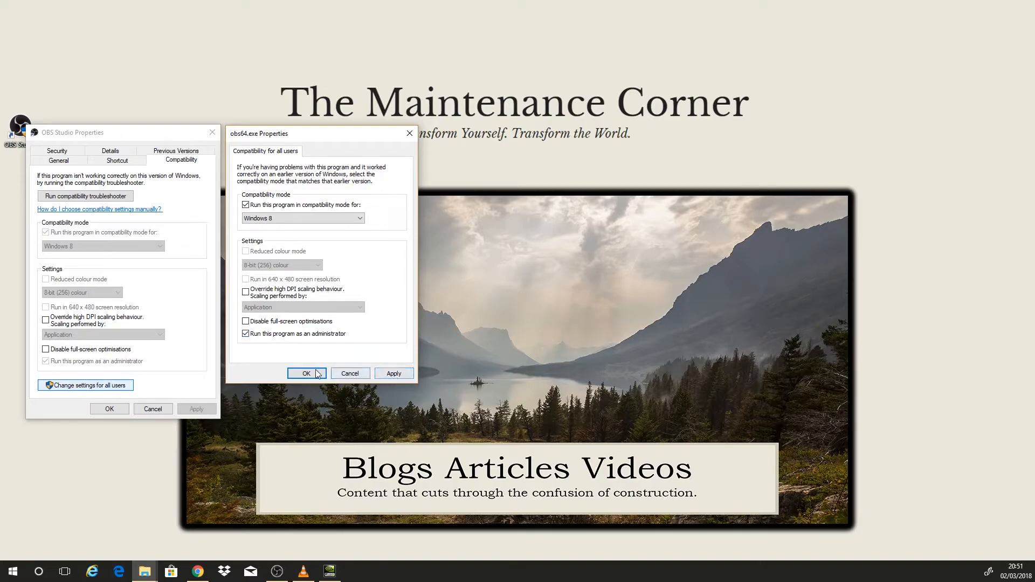
{"action": "left_click", "coordinate": [305, 373]}
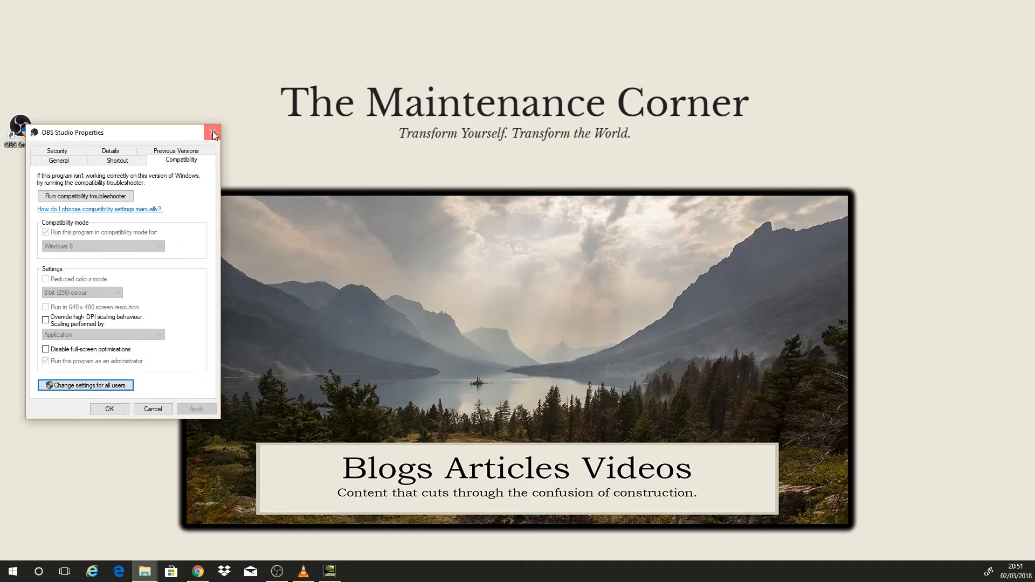
{"action": "left_click", "coordinate": [212, 132]}
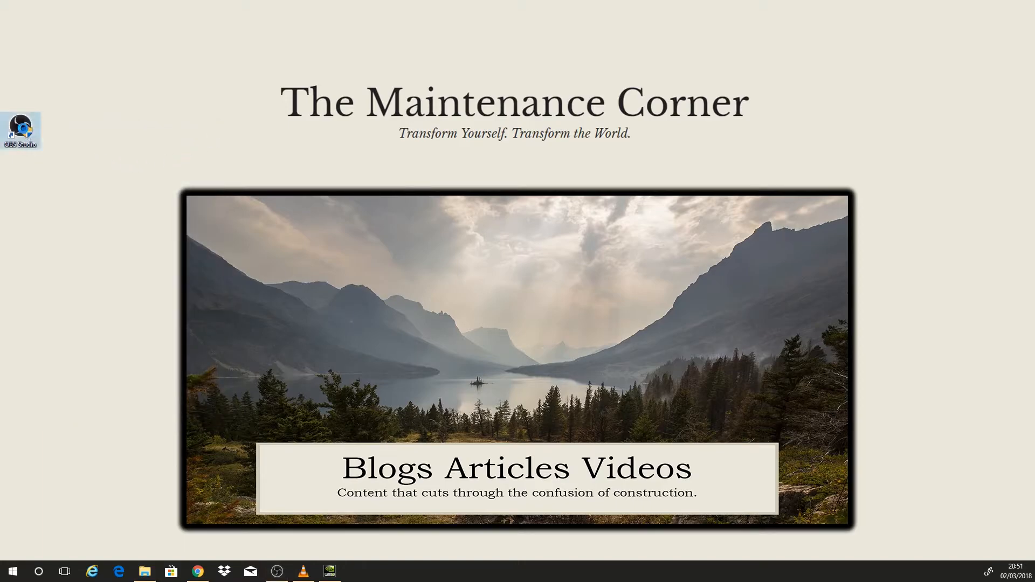
{"action": "right_click", "coordinate": [20, 129]}
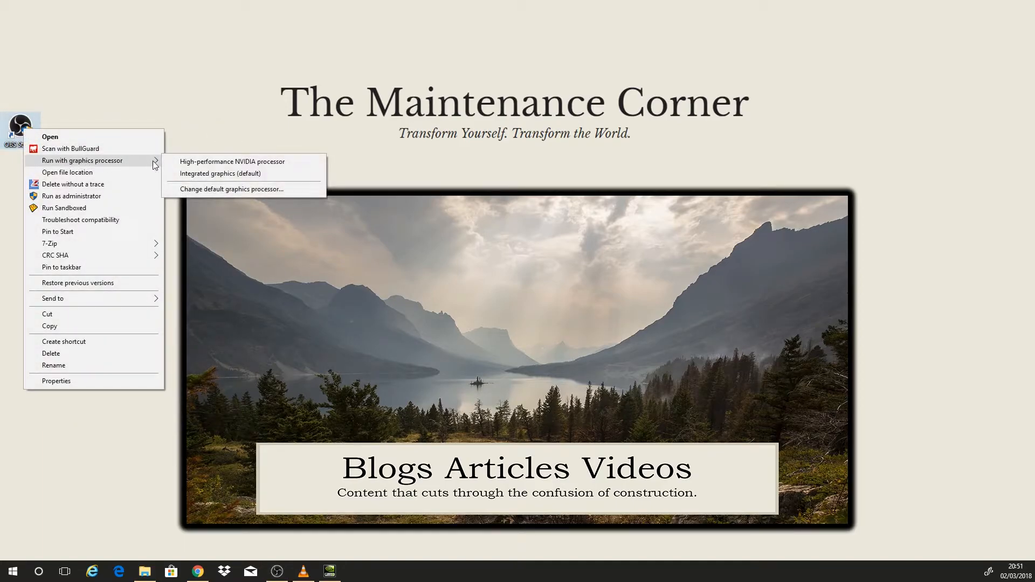
{"action": "mouse_move", "coordinate": [250, 173]}
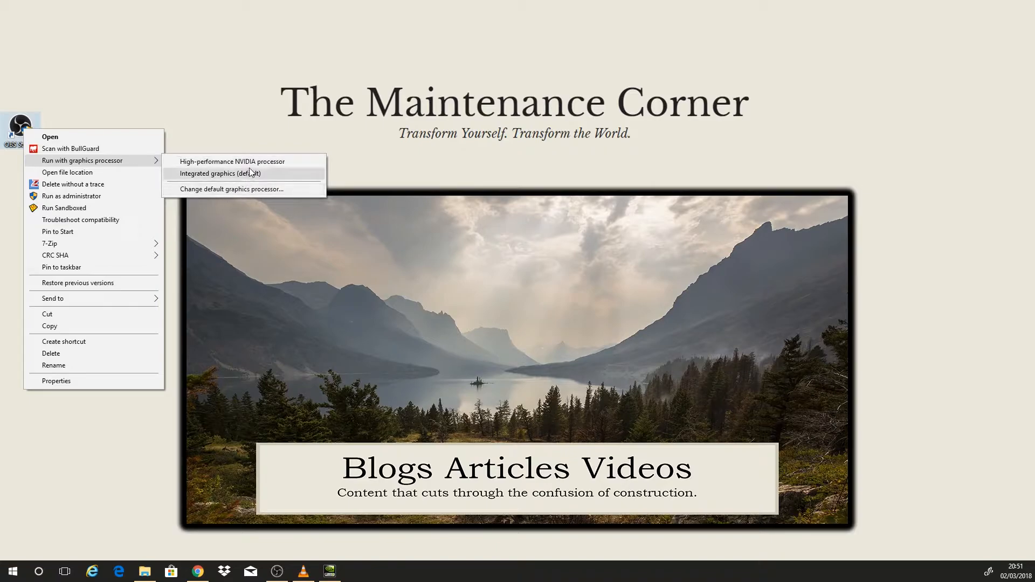
{"action": "mouse_move", "coordinate": [232, 161]}
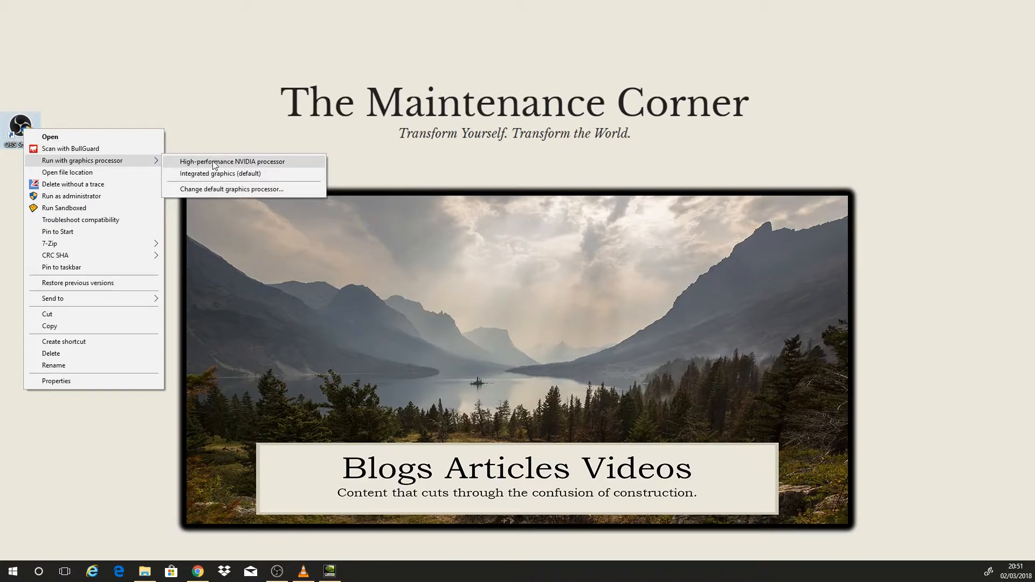
{"action": "mouse_move", "coordinate": [282, 165]}
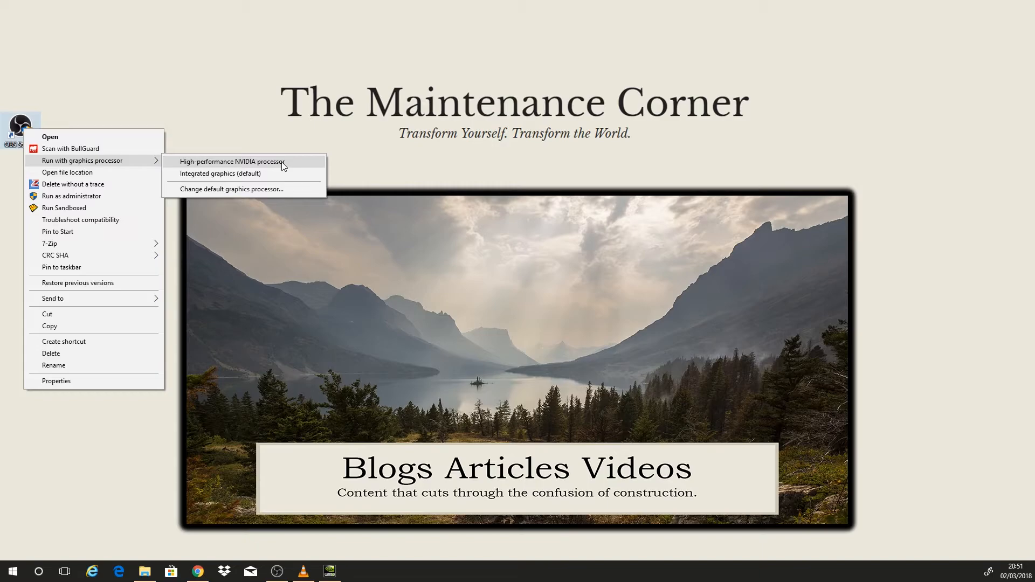
{"action": "mouse_move", "coordinate": [269, 192]}
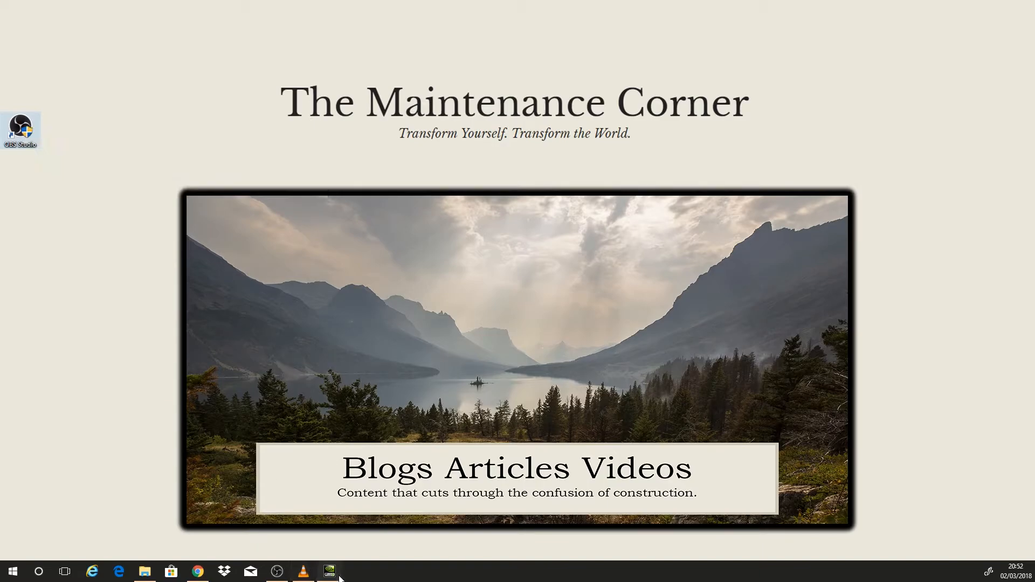
In NVIDIA Manage 3D Settings, assign OBS to Integrated graphics, apply it, and close the panel
{"action": "left_click", "coordinate": [329, 570]}
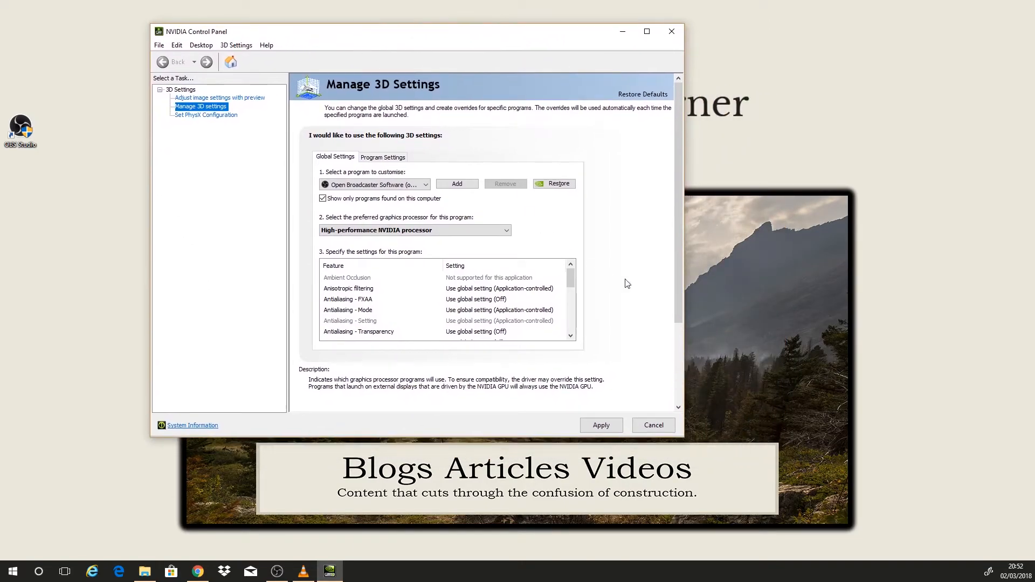
{"action": "left_click", "coordinate": [506, 230]}
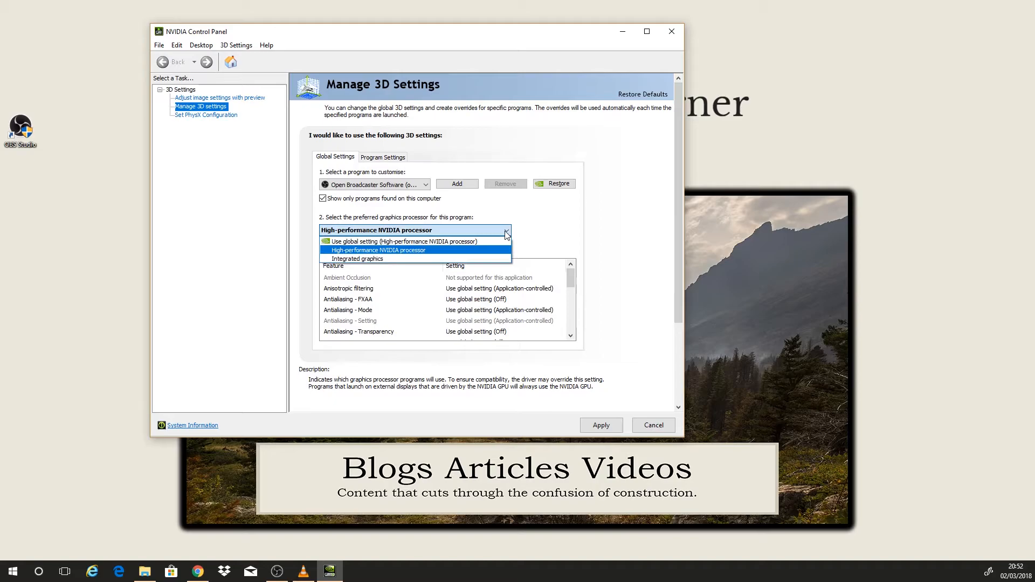
{"action": "left_click", "coordinate": [358, 258]}
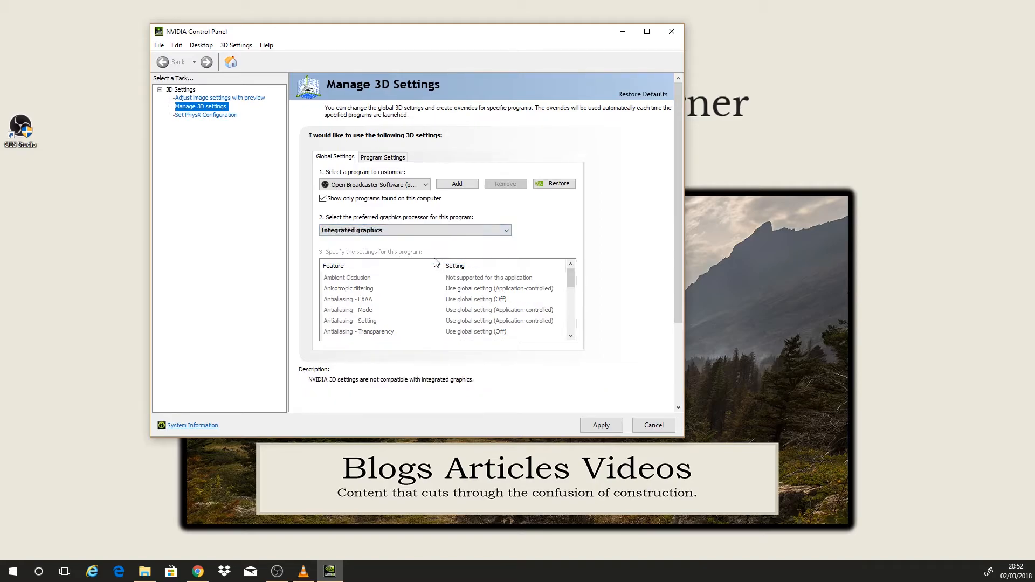
{"action": "left_click", "coordinate": [414, 230]}
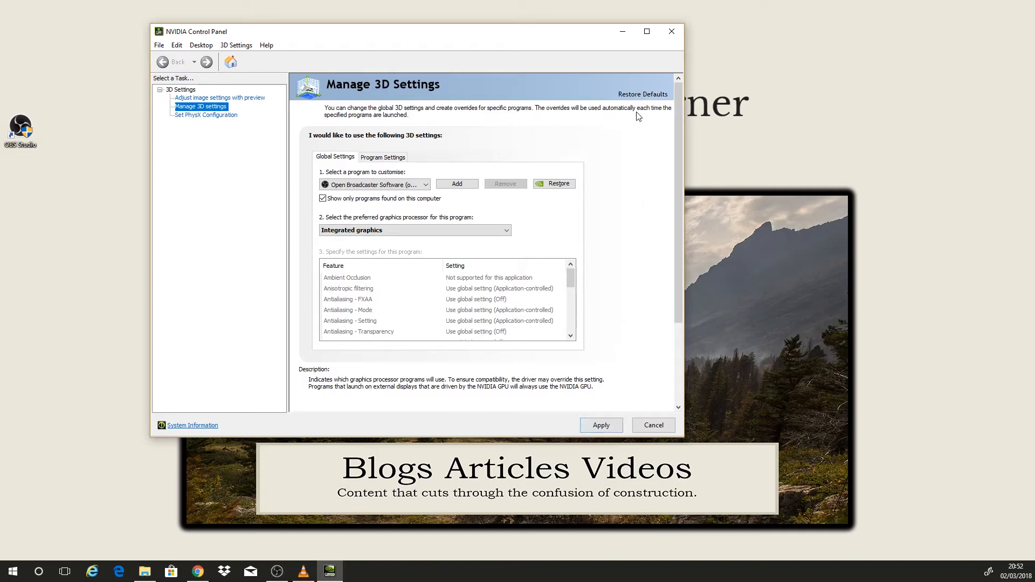
{"action": "left_click", "coordinate": [670, 31]}
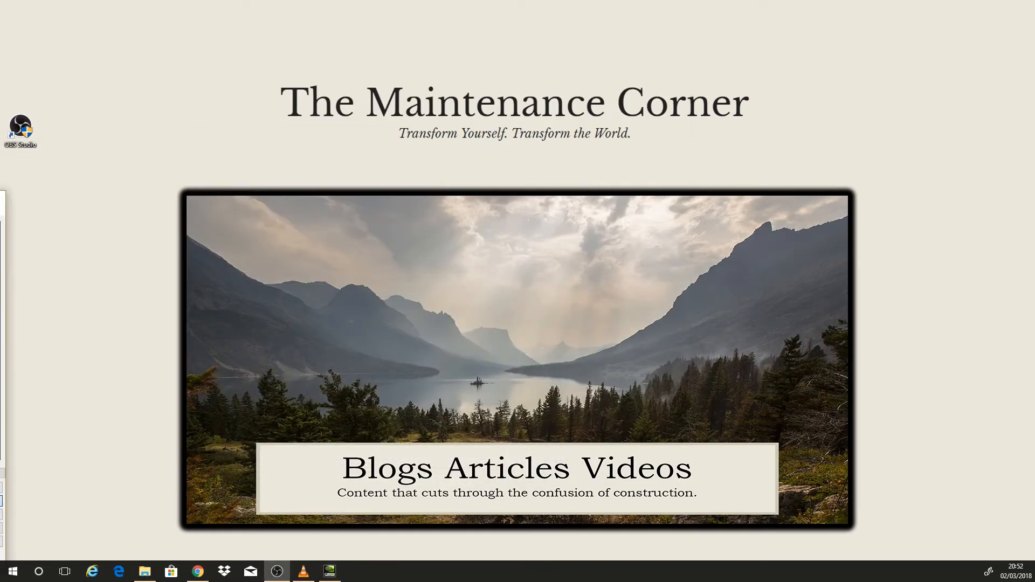
{"action": "double_click", "coordinate": [20, 128]}
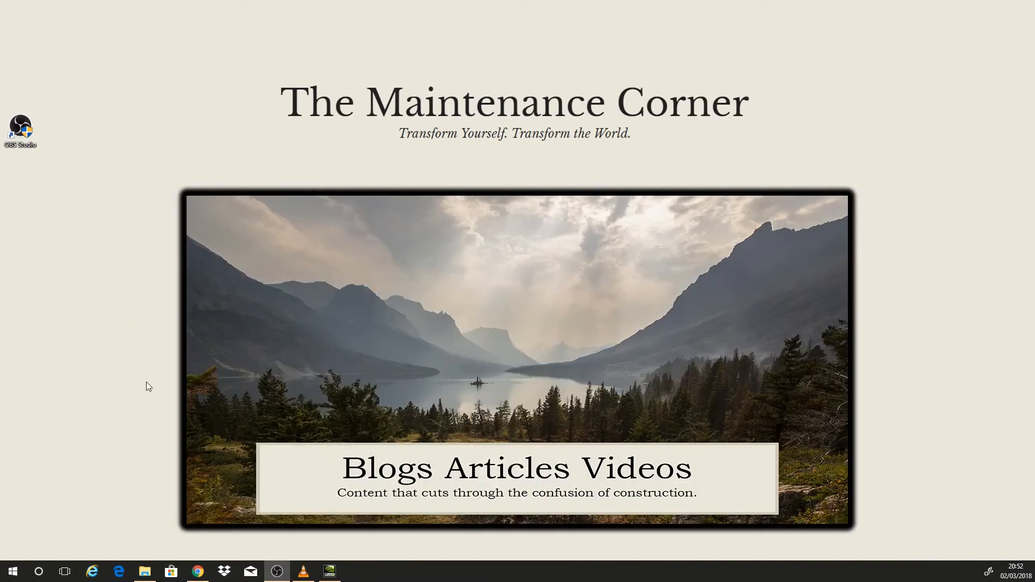
{"action": "mouse_move", "coordinate": [406, 462]}
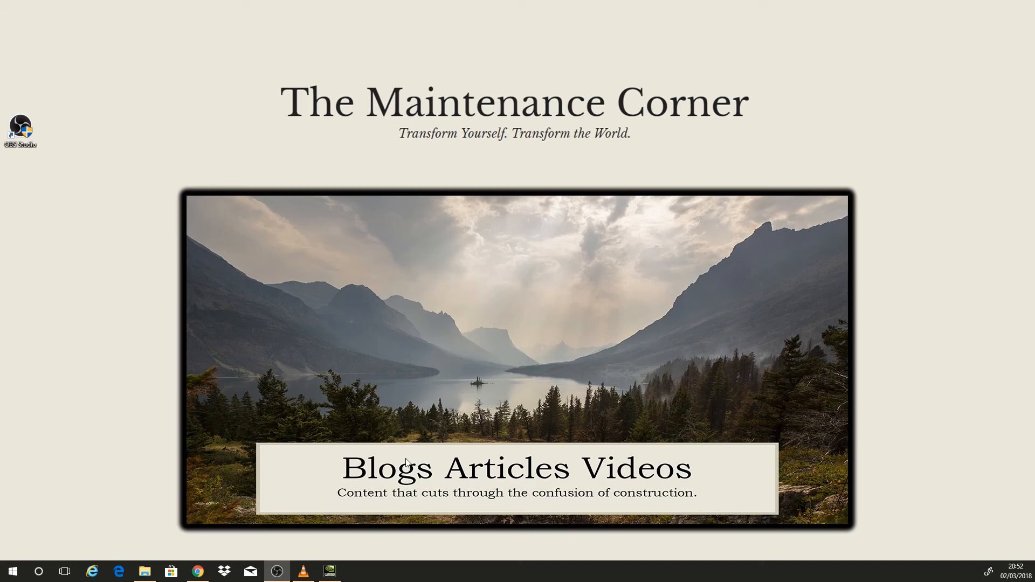